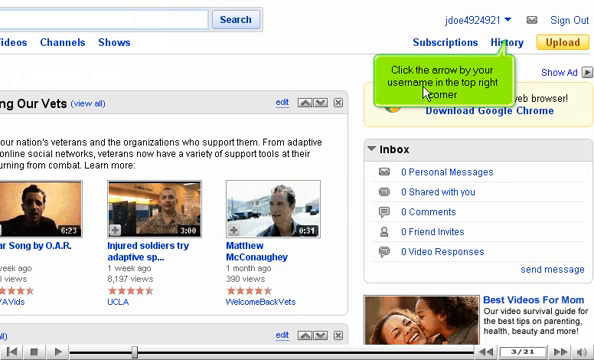
Step: Choose Account from the username menu at the top right
{"action": "left_click", "coordinate": [507, 20]}
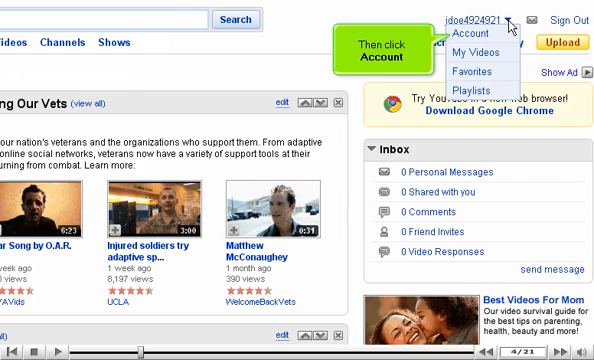
{"action": "left_click", "coordinate": [471, 36]}
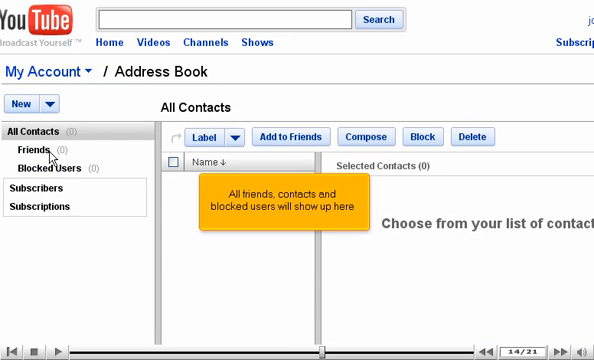
Step: Open the My Account page list from the Address Book page
{"action": "left_click", "coordinate": [50, 72]}
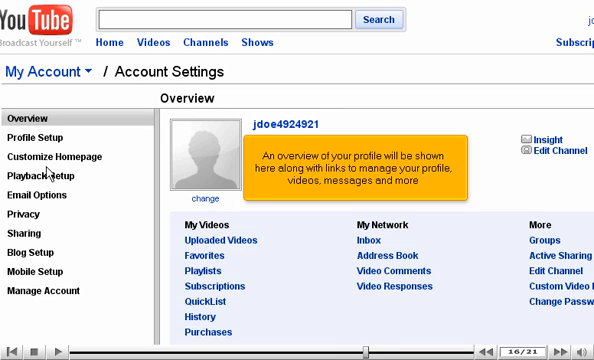
Step: Open the My Account page list from the Account Settings Overview
{"action": "left_click", "coordinate": [50, 72]}
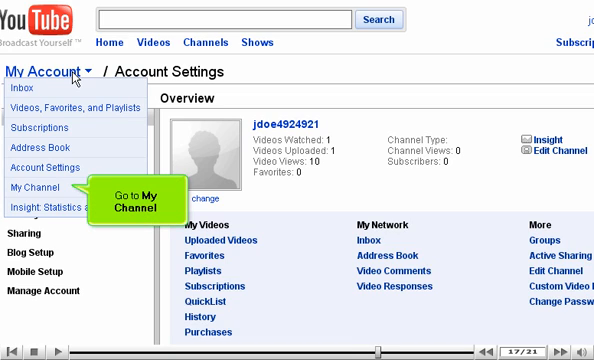
Step: Go to My Channel's Edit Channel Info page, then reopen the My Account list
{"action": "left_click", "coordinate": [37, 187]}
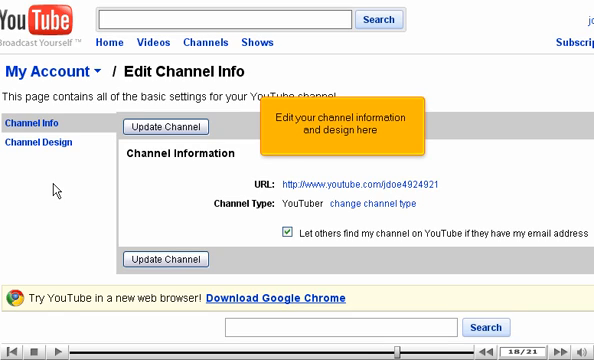
{"action": "left_click", "coordinate": [52, 72]}
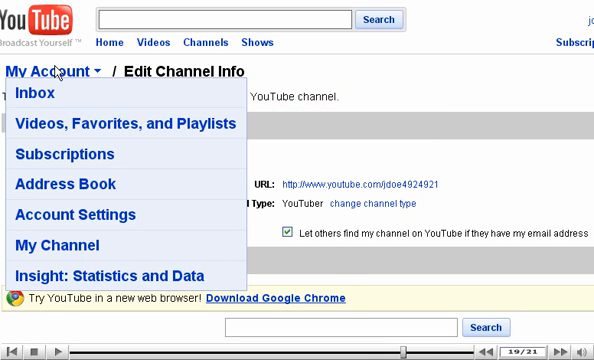